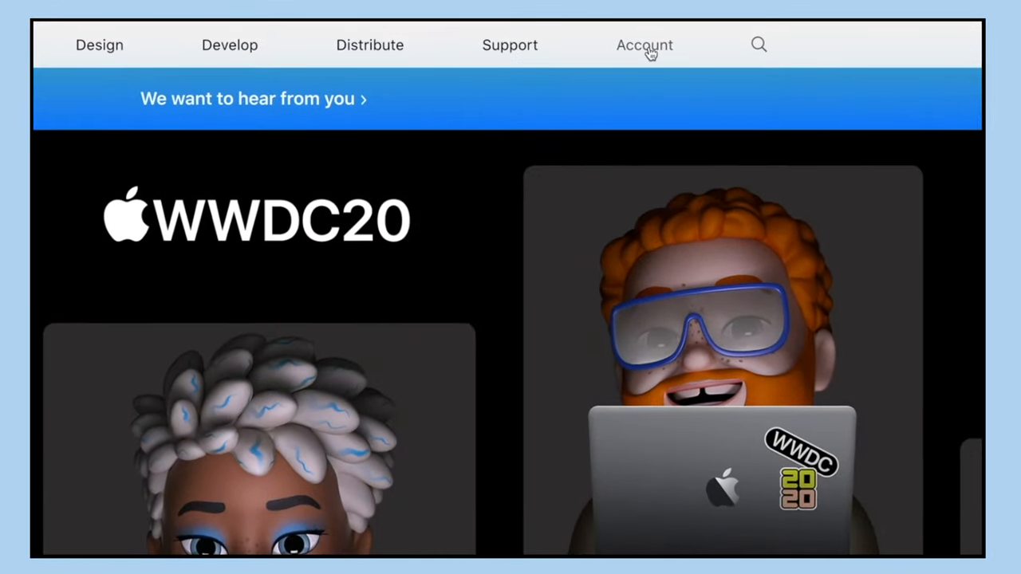
Go to Account and start creating a new Apple ID from the sign-in page.
click(644, 45)
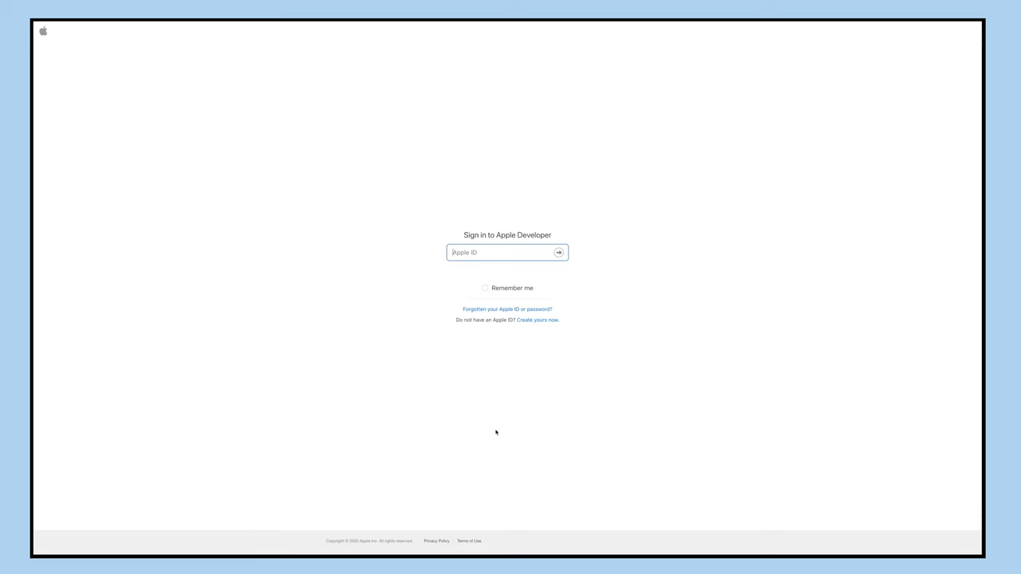
mouse_move(424, 295)
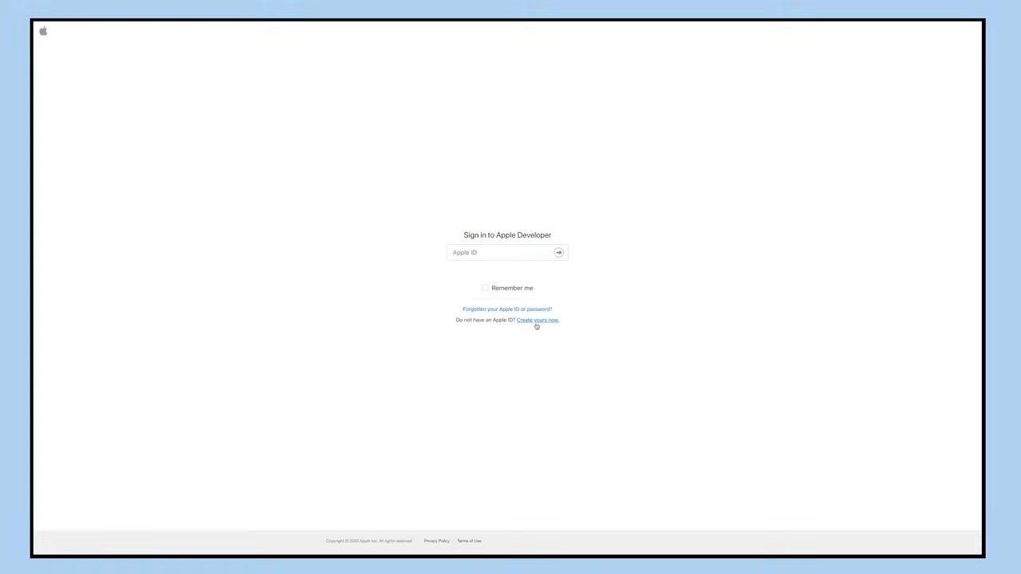
click(537, 319)
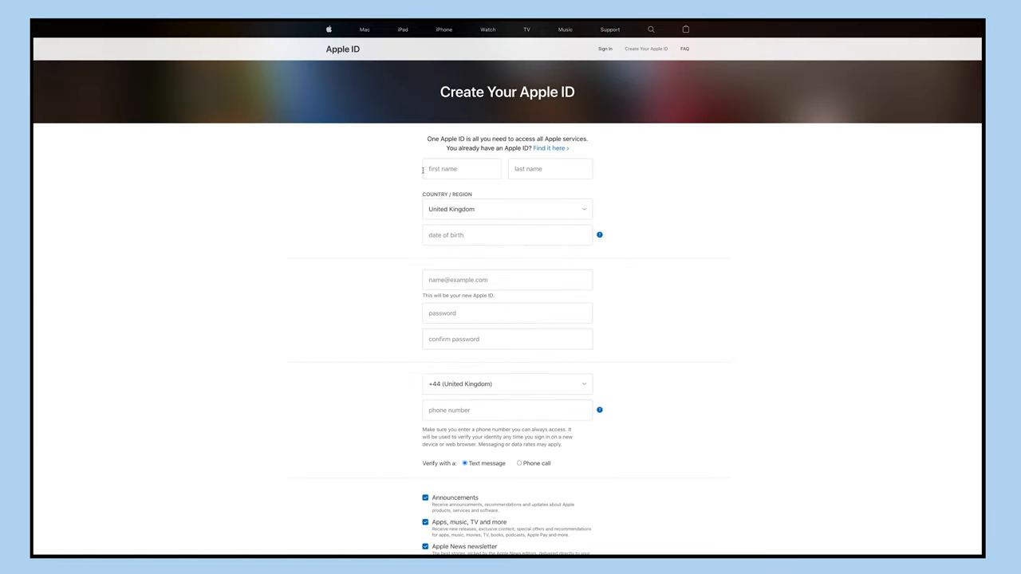
Enter the first name, last name, date of birth and choose the phone country code.
click(549, 169)
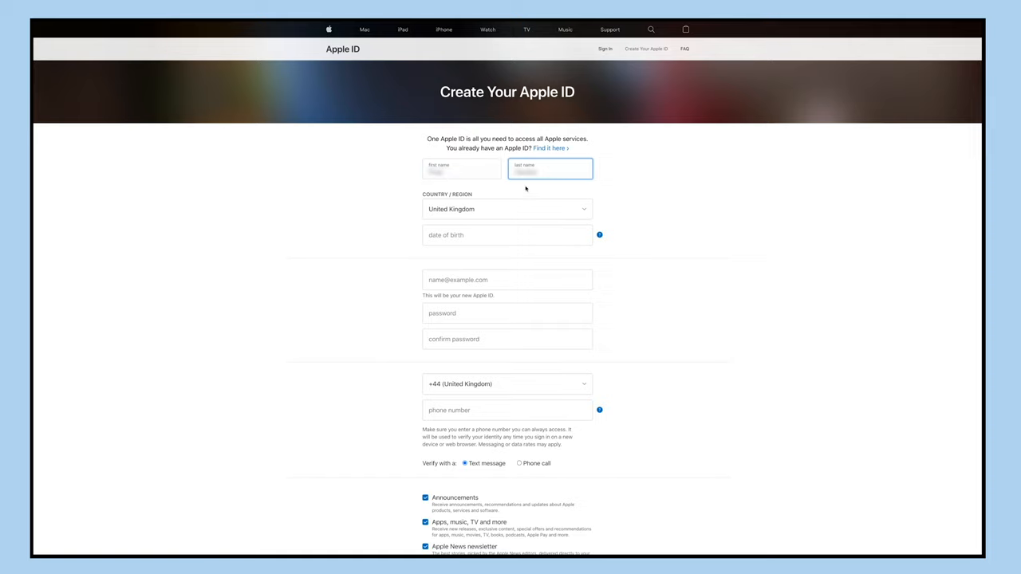
click(507, 209)
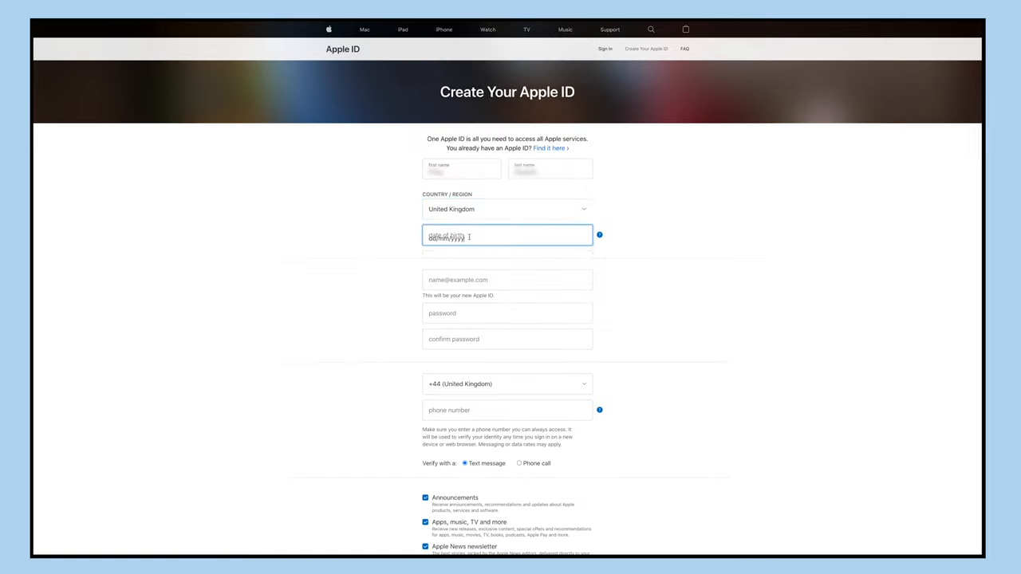
click(507, 280)
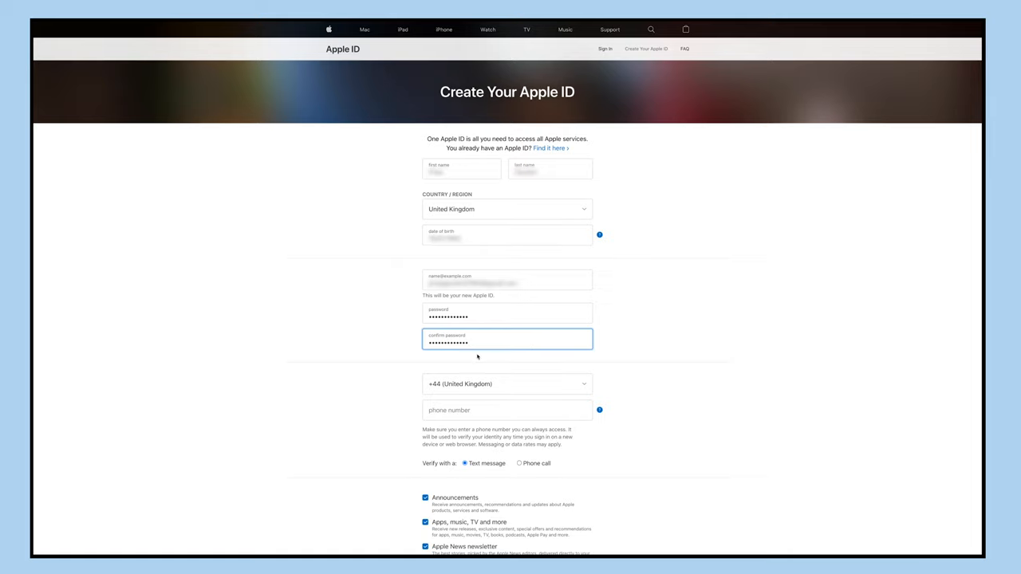
click(507, 383)
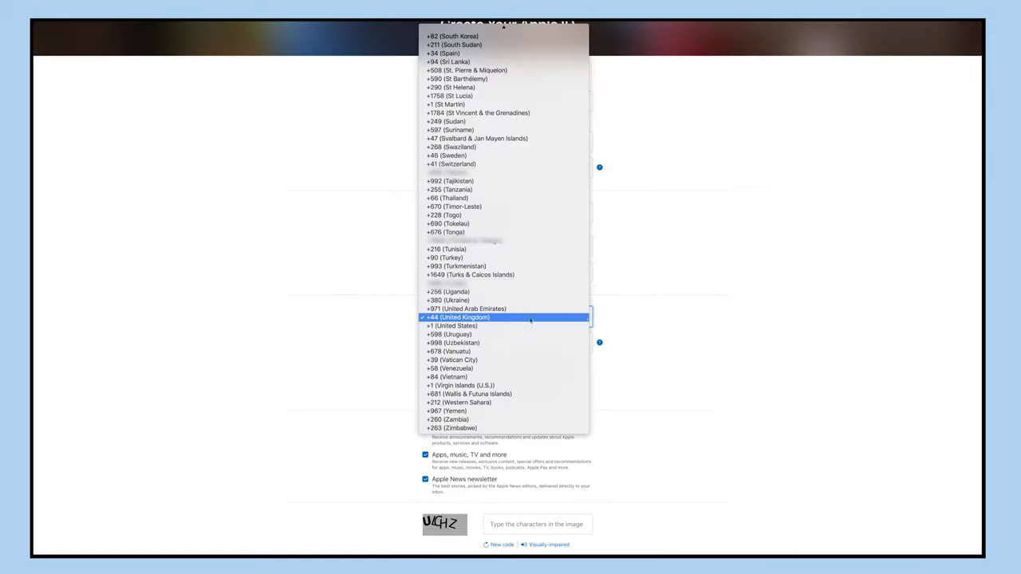
click(456, 316)
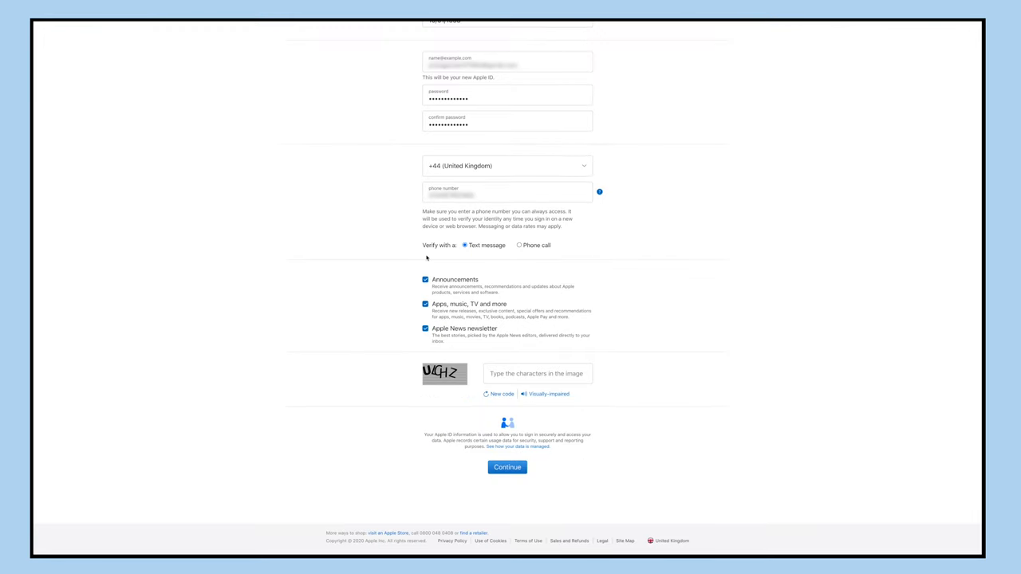
mouse_move(552, 253)
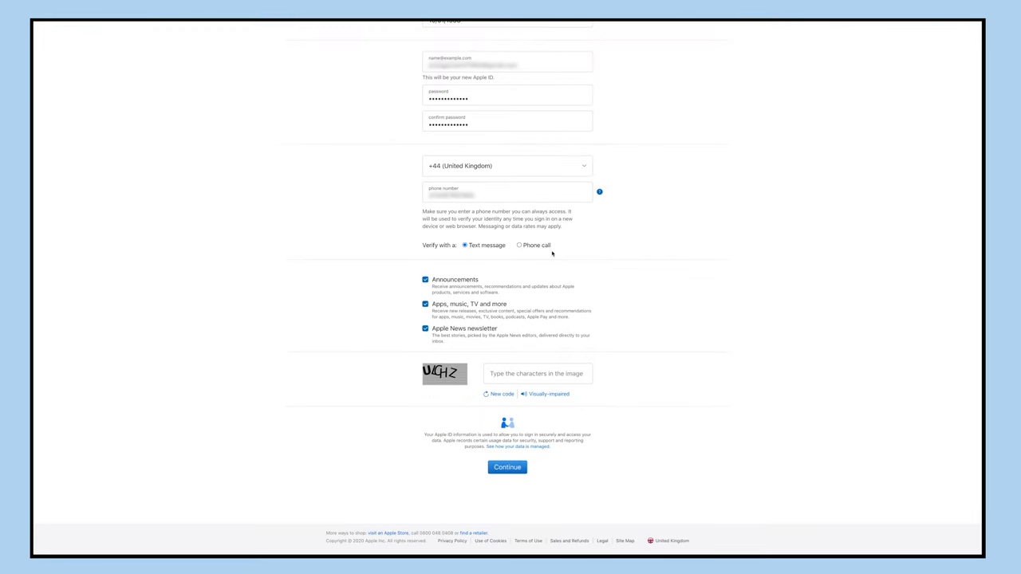
mouse_move(441, 380)
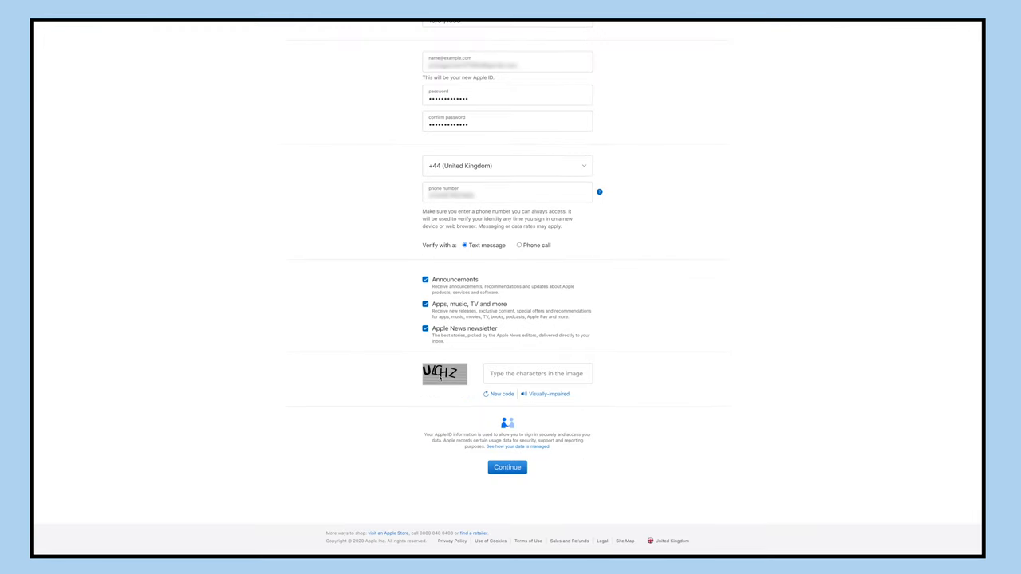
Enter the captcha characters 'ULCHZ' and submit the Apple ID details with Continue.
text(ULCHZ)
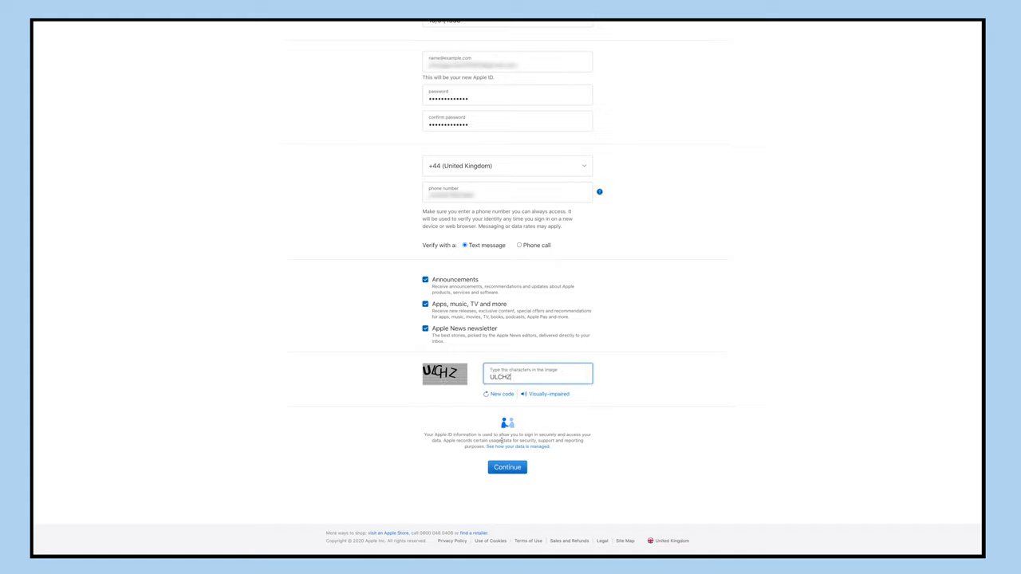
click(508, 467)
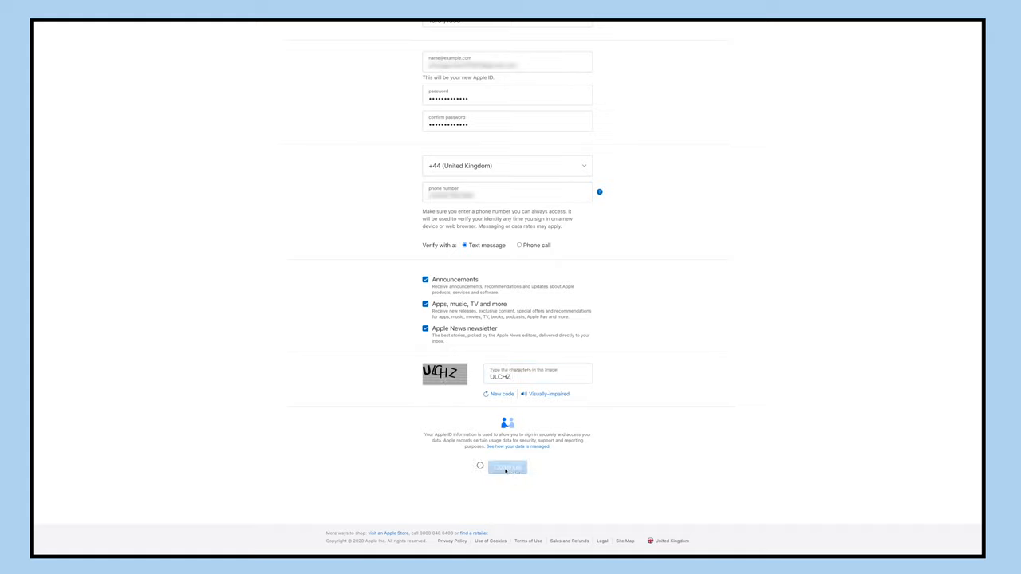
click(508, 467)
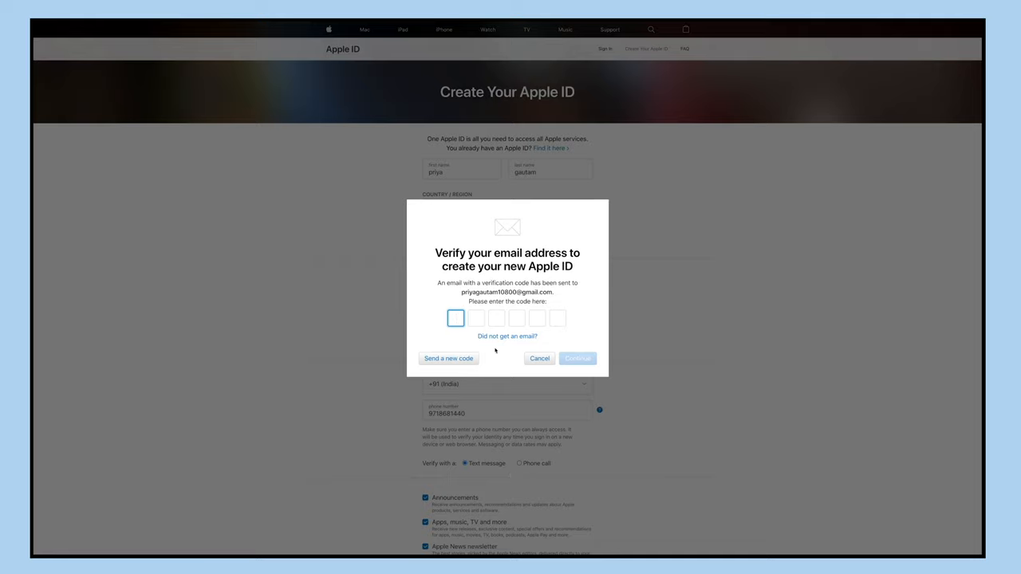
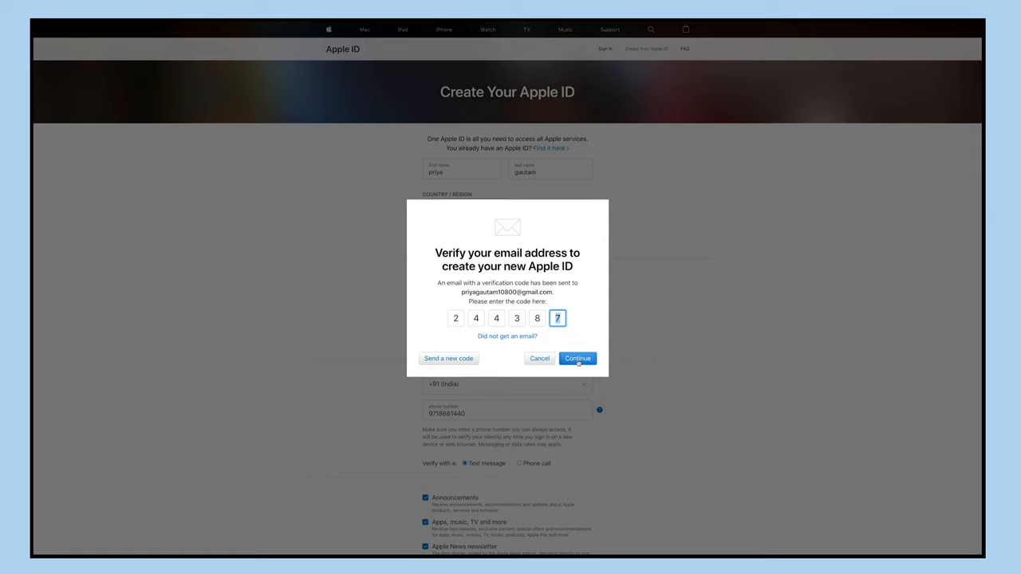
click(578, 358)
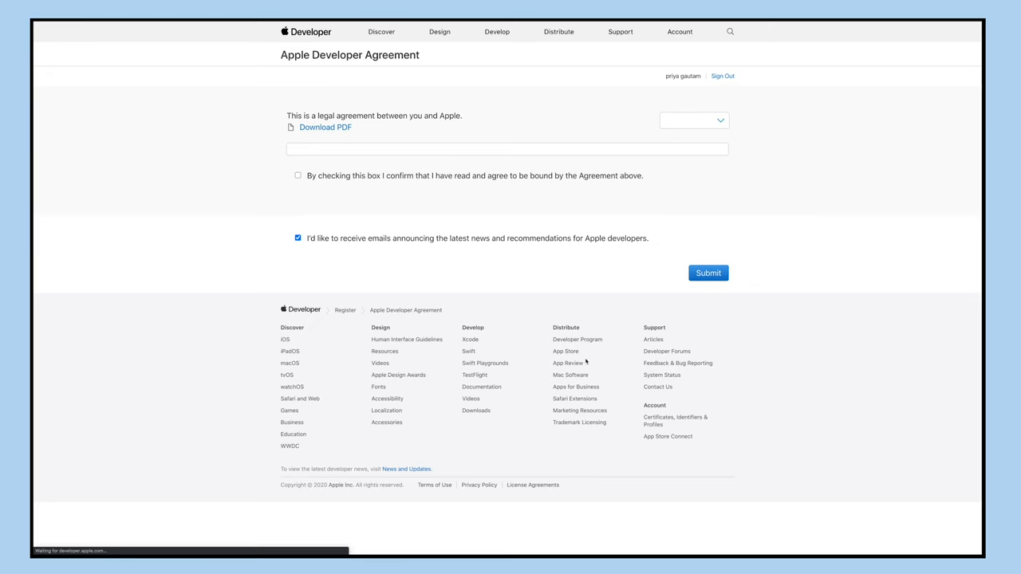
Tick the confirmation checkbox under the Apple Developer Agreement and submit the acceptance.
click(694, 119)
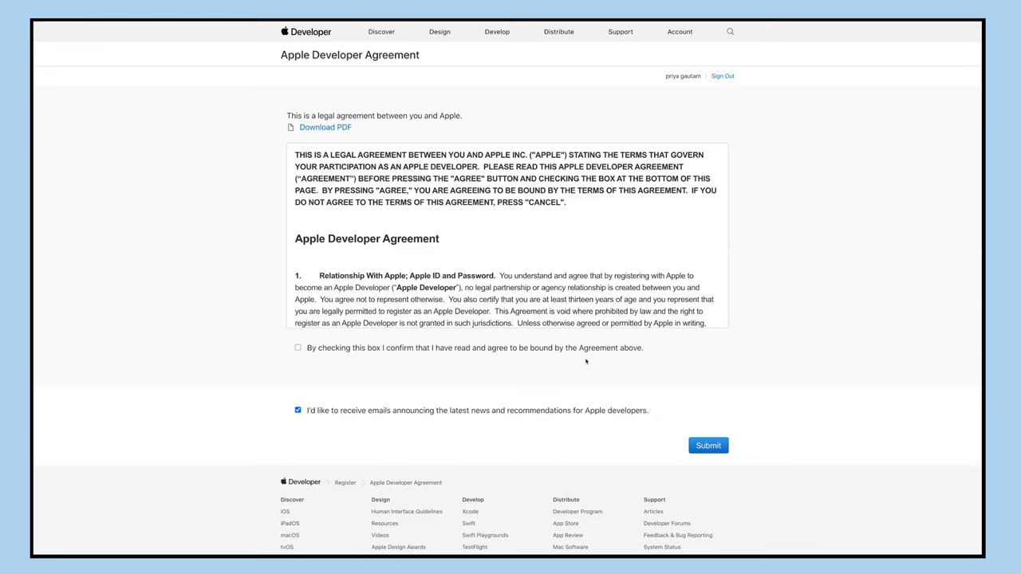
mouse_move(472, 230)
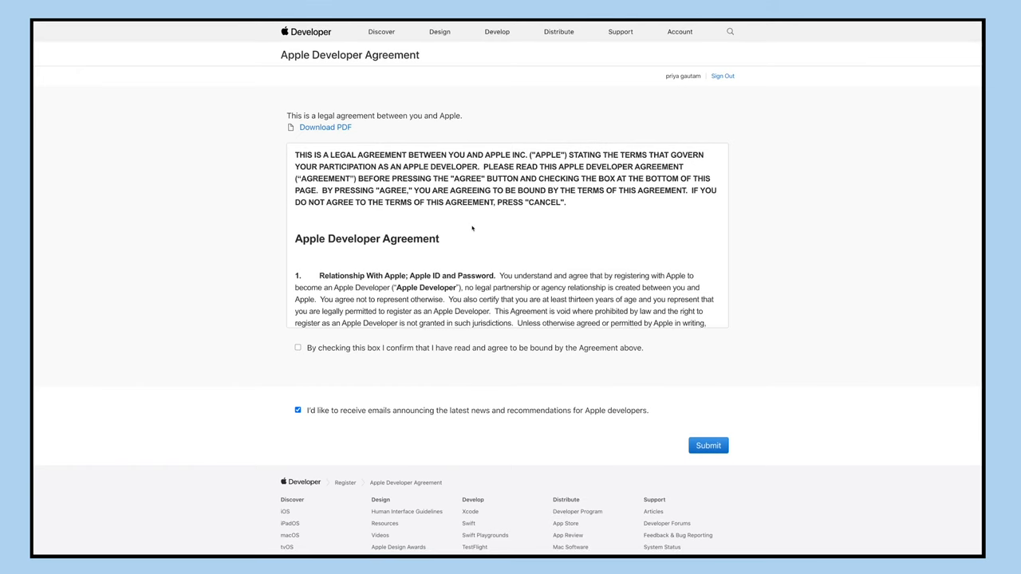
click(297, 348)
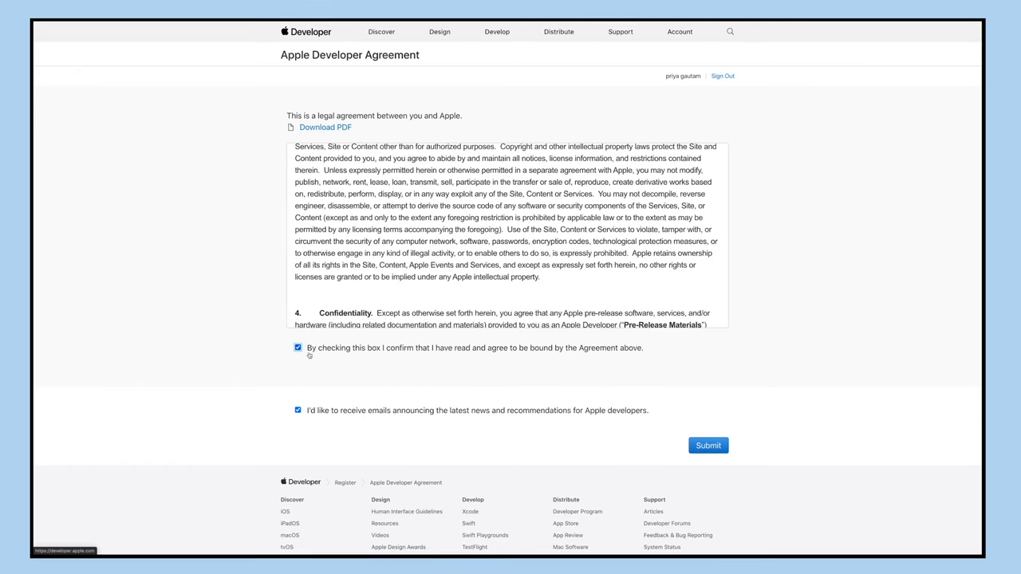
click(709, 446)
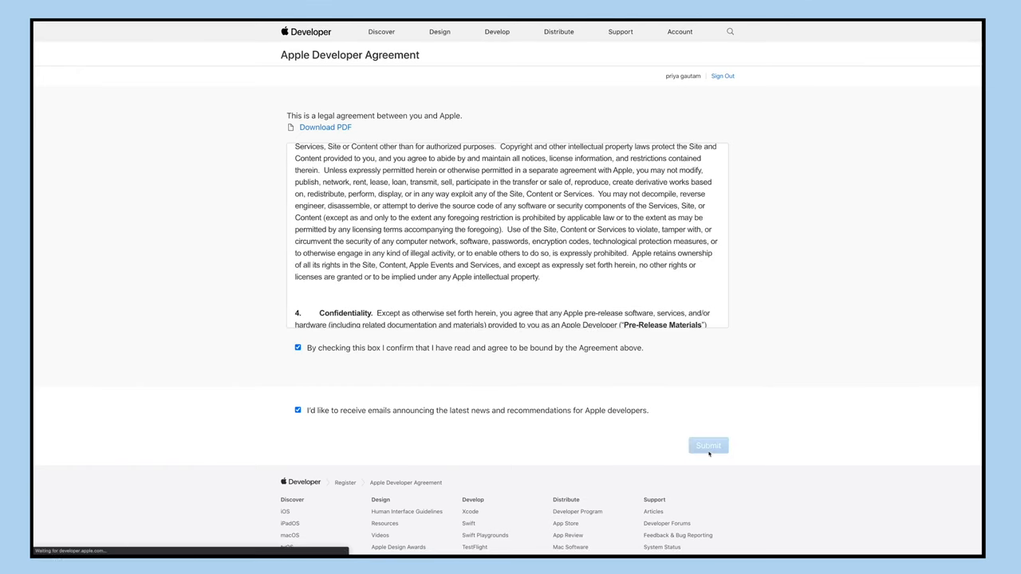
click(708, 445)
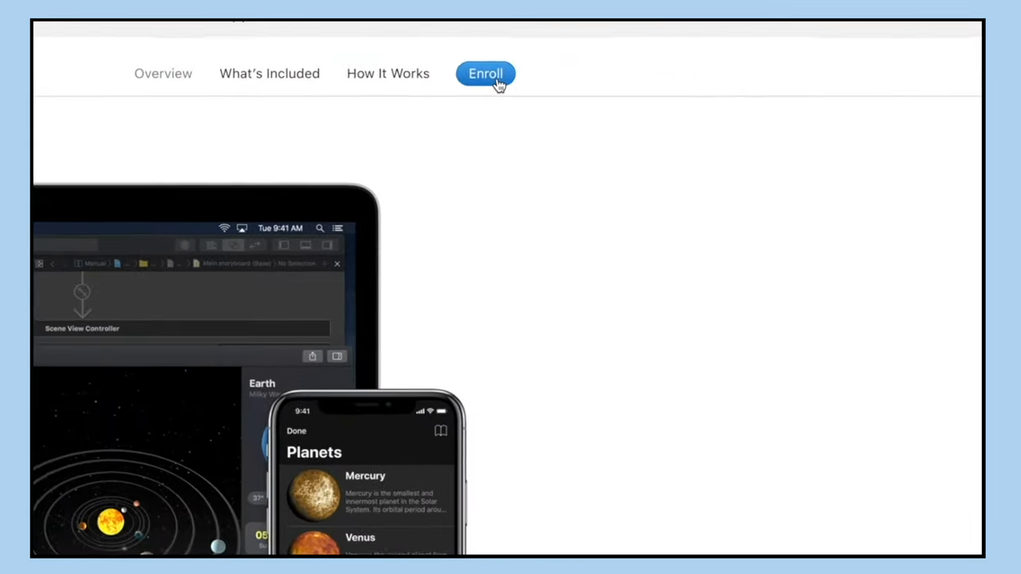
Review 'What You Need To Enroll' and begin with Start Your Enrollment.
click(485, 73)
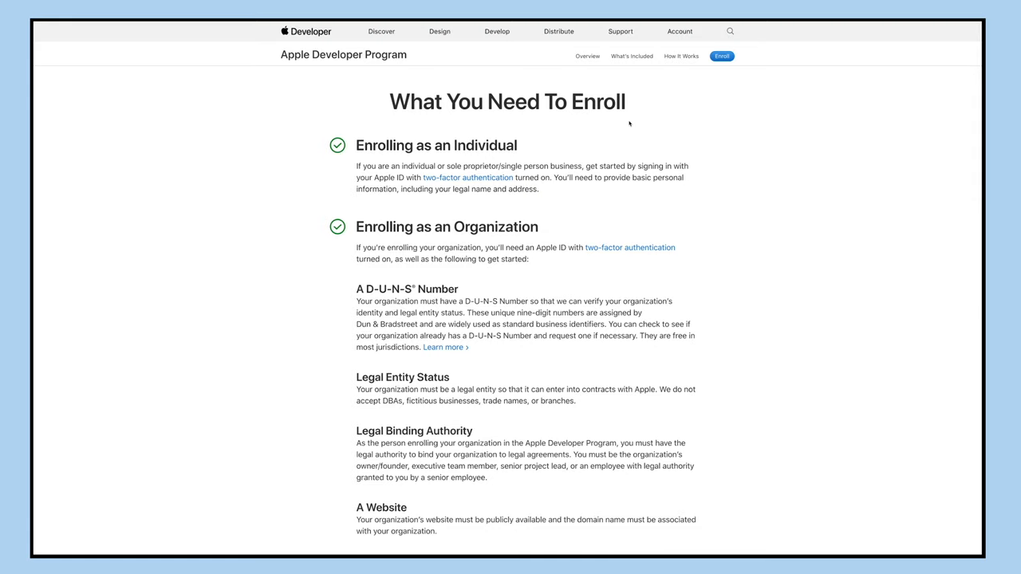
scroll(down, 3)
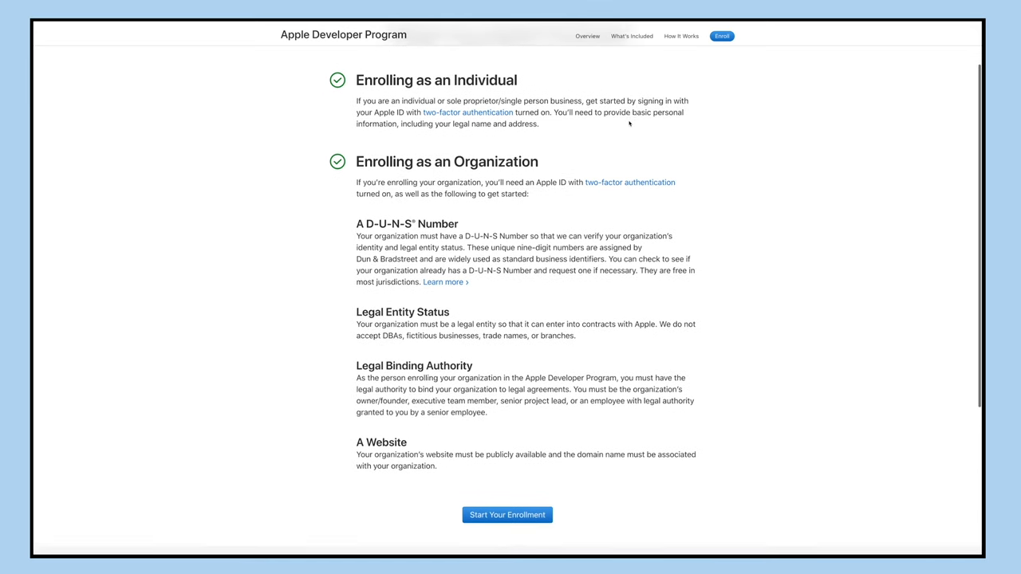
scroll(down, 3)
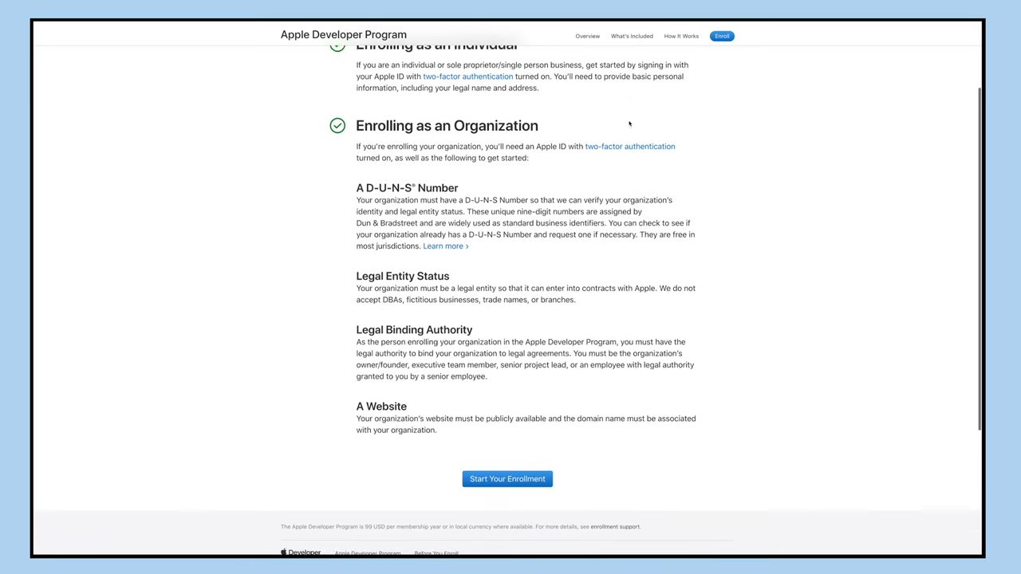
scroll(down, 3)
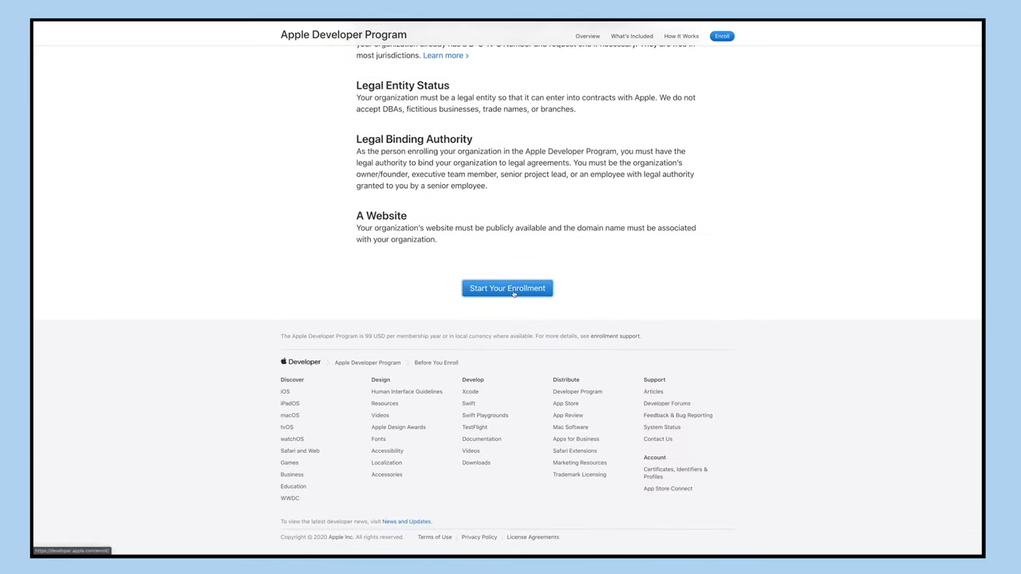
click(508, 287)
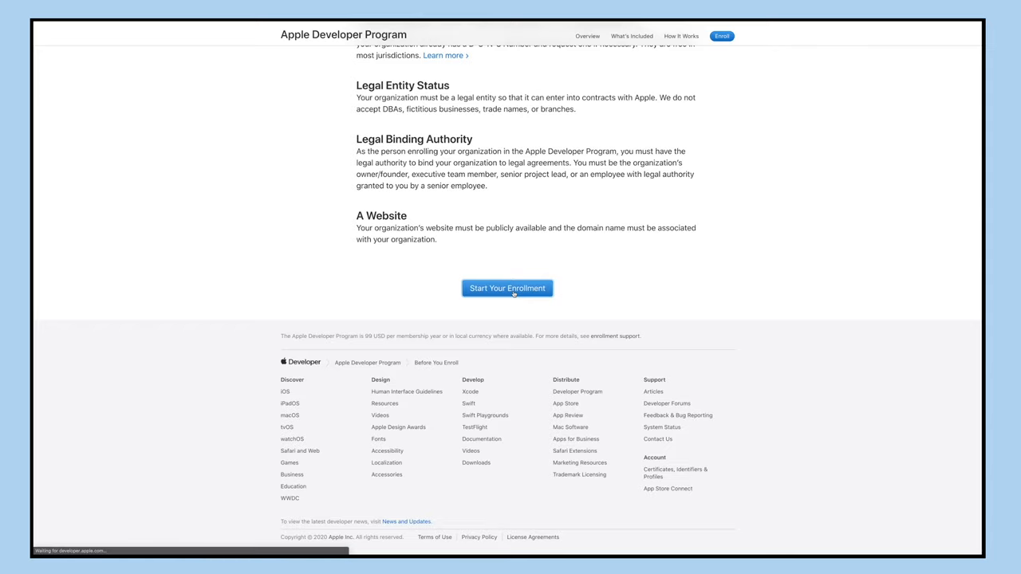
click(507, 287)
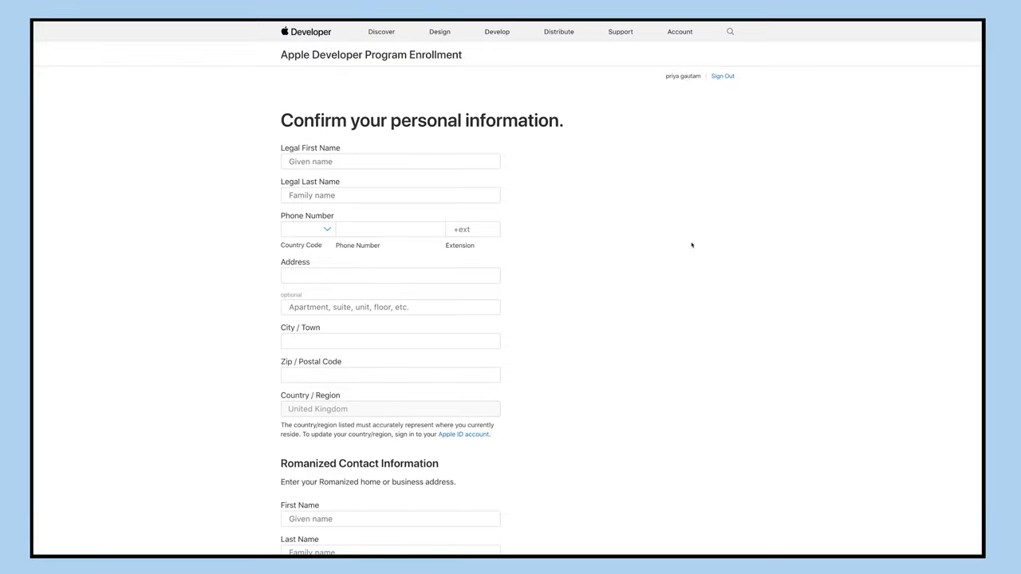
Fill in legal first name and street address, review romanized contact info, and continue.
click(389, 161)
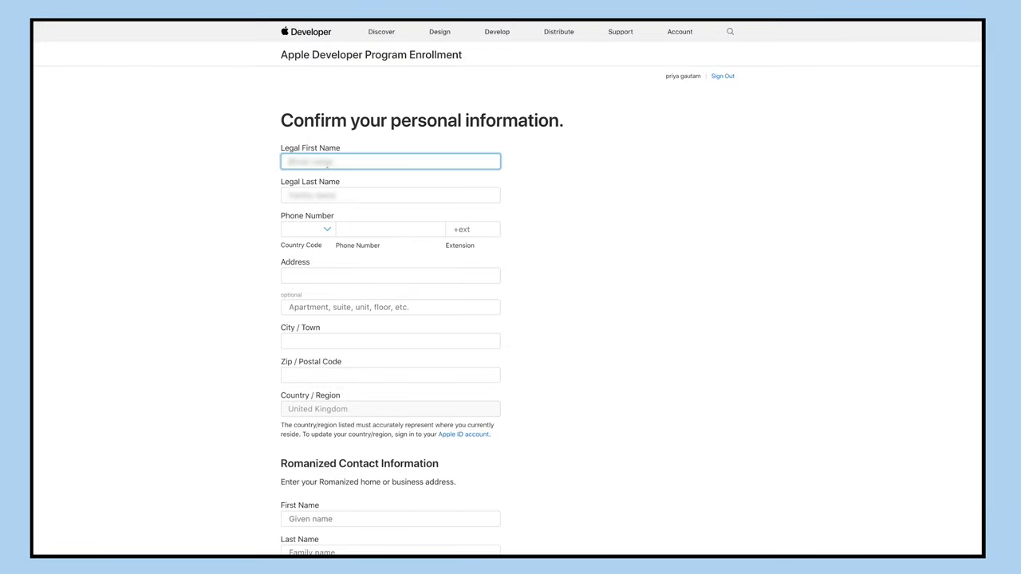
click(389, 271)
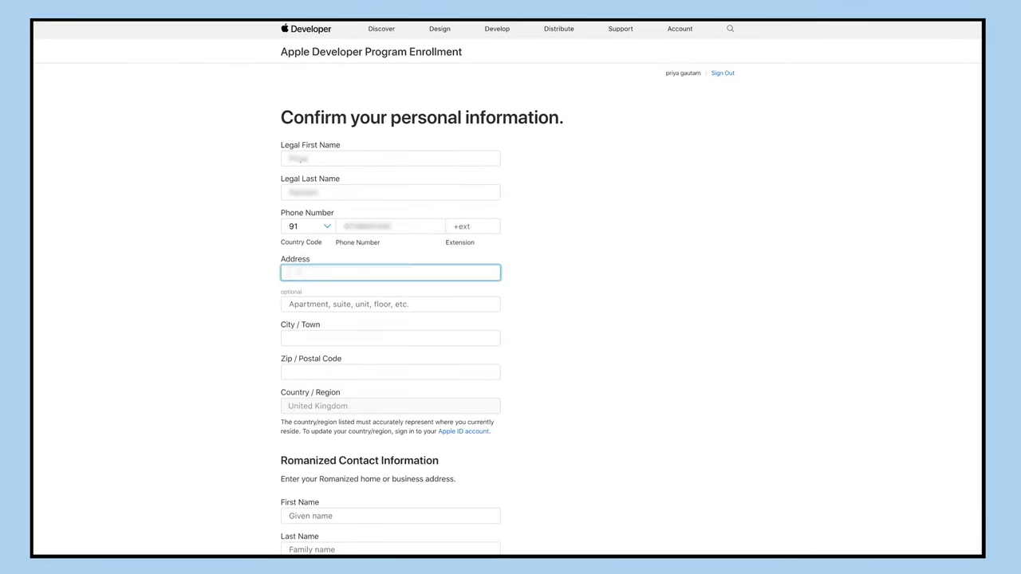
scroll(down, 3)
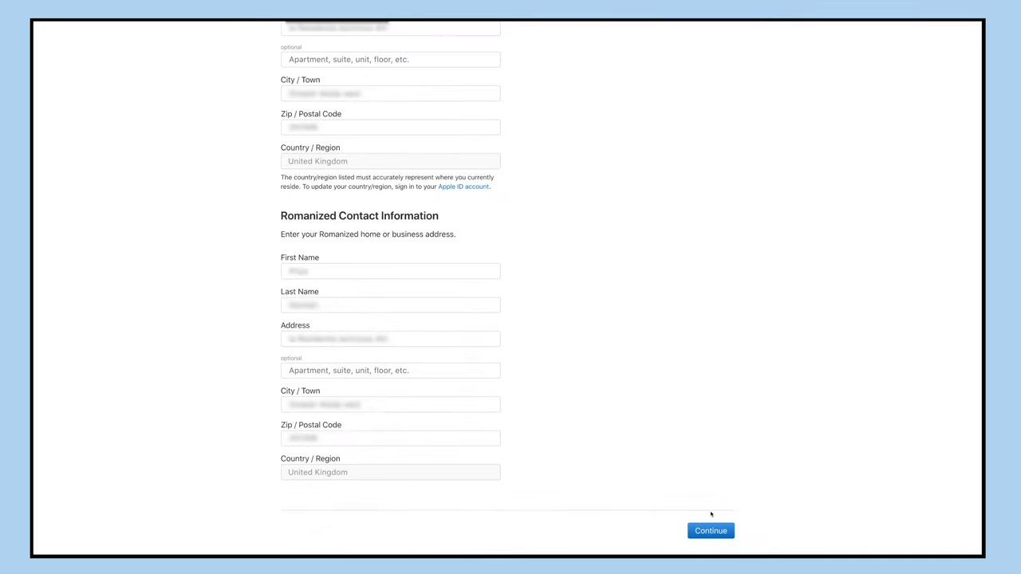
click(710, 529)
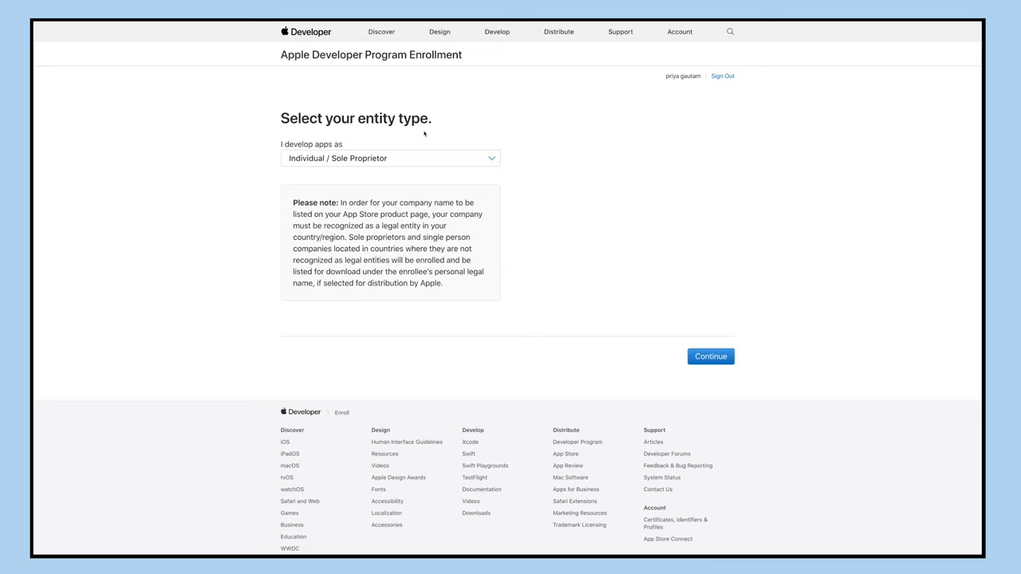
Keep 'Individual / Sole Proprietor' as the entity type and continue.
click(390, 158)
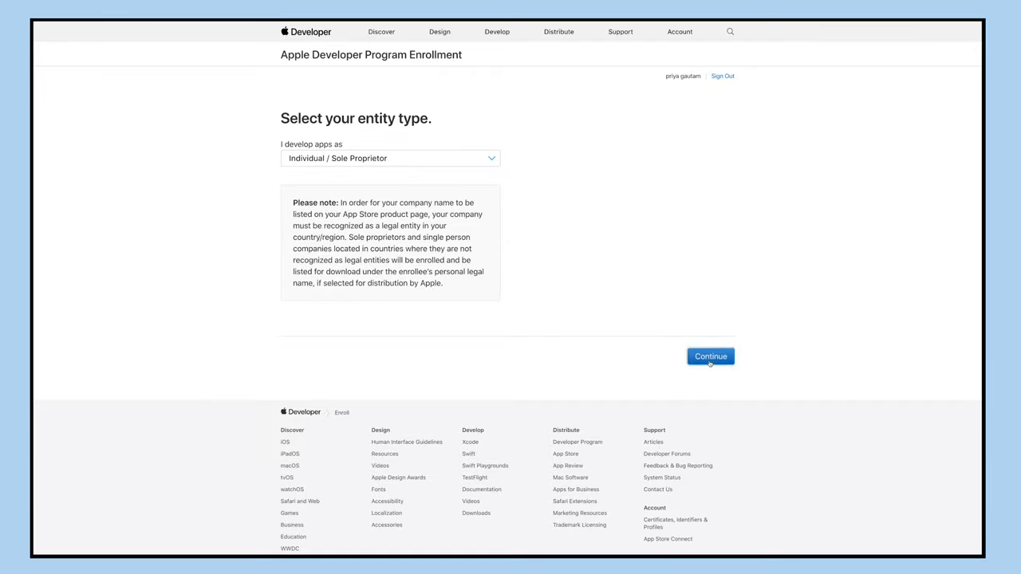
click(710, 357)
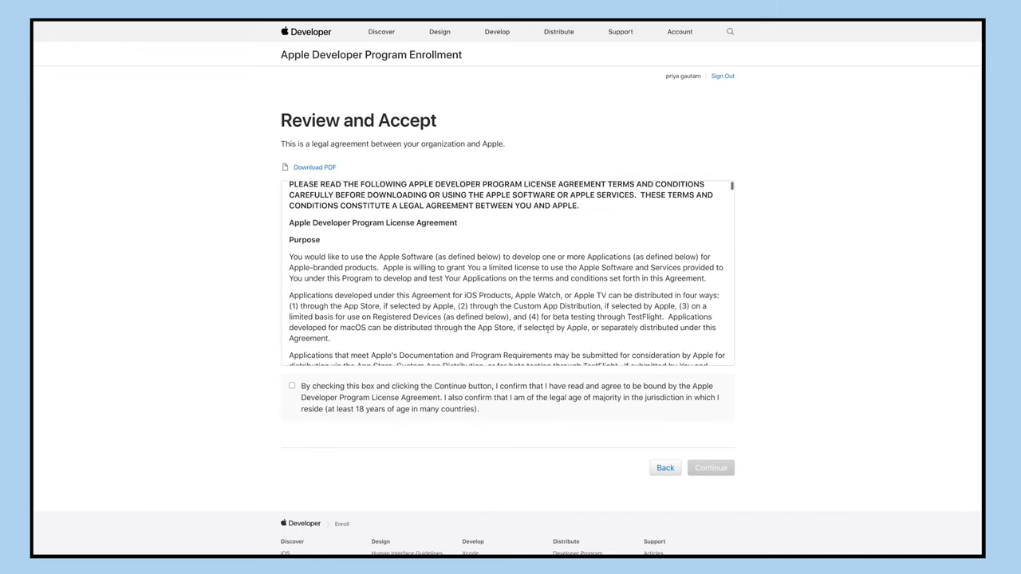
Read through the Program License Agreement, tick the consent checkbox and continue.
scroll(down, 3)
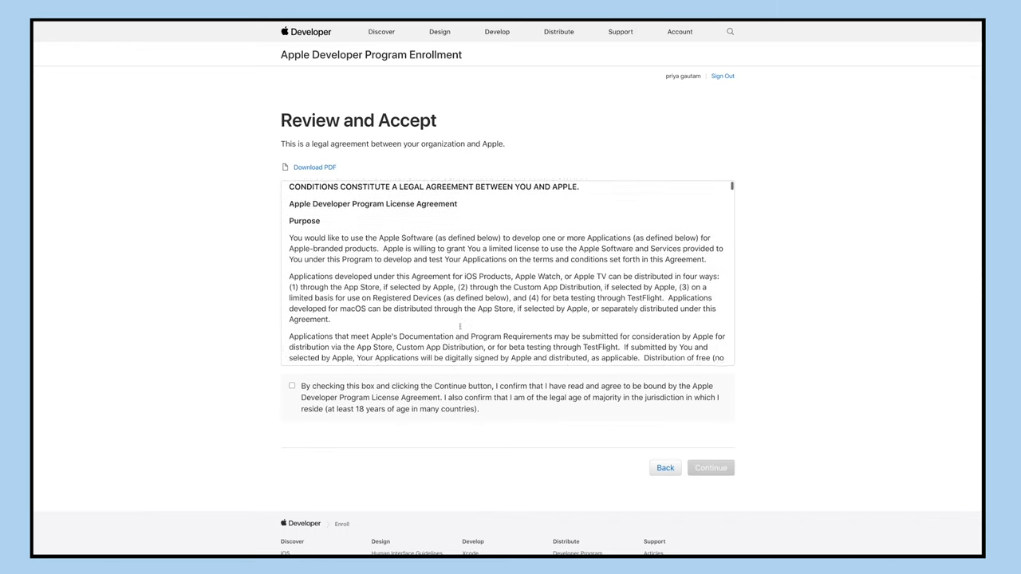
scroll(down, 3)
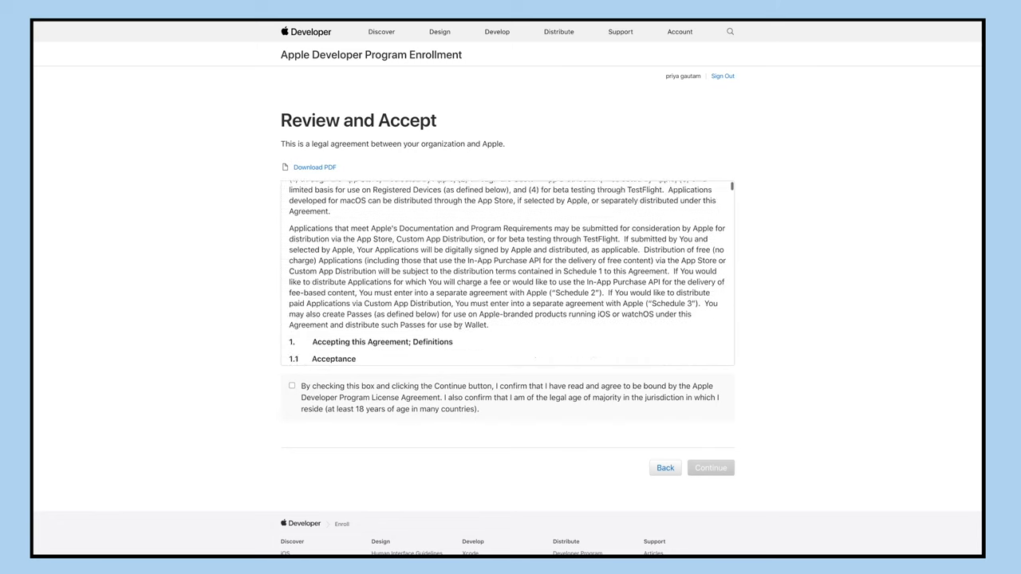
scroll(down, 3)
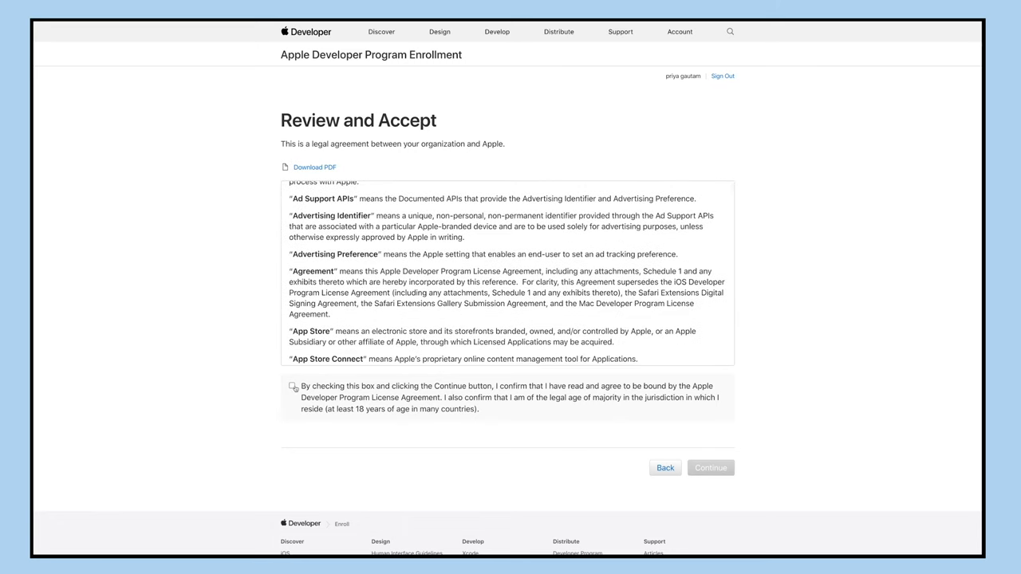
click(292, 386)
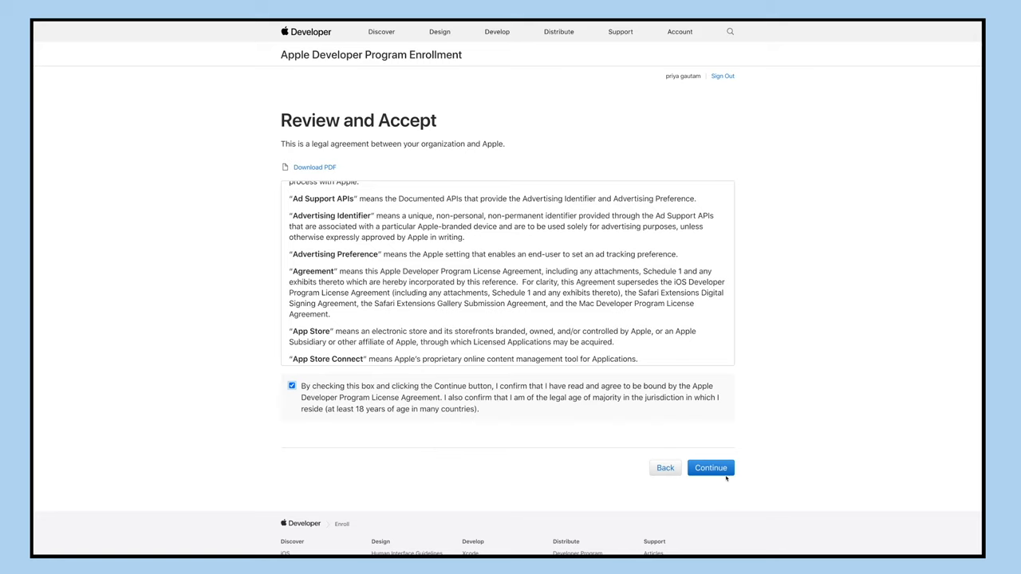
click(710, 469)
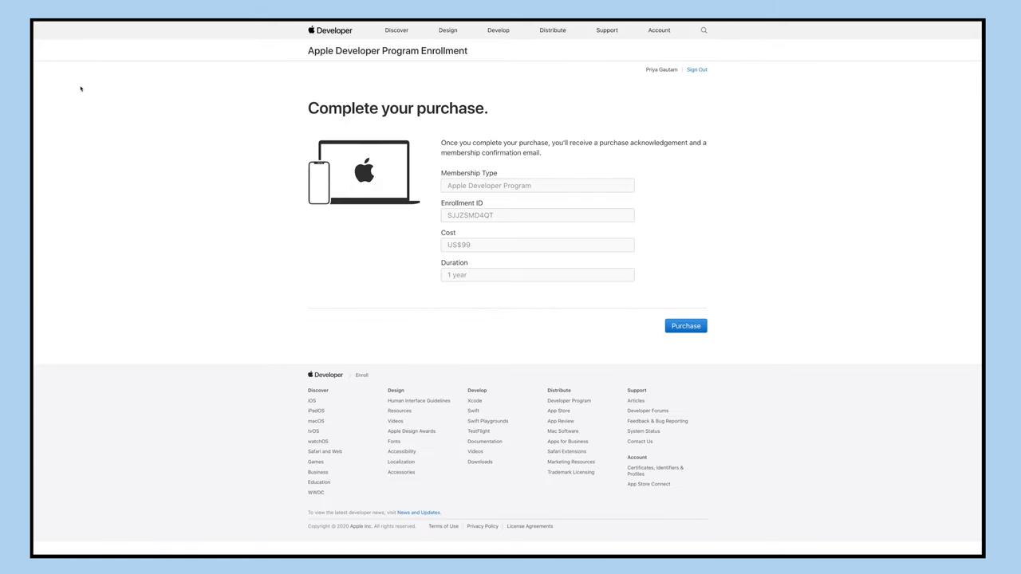
mouse_move(485, 196)
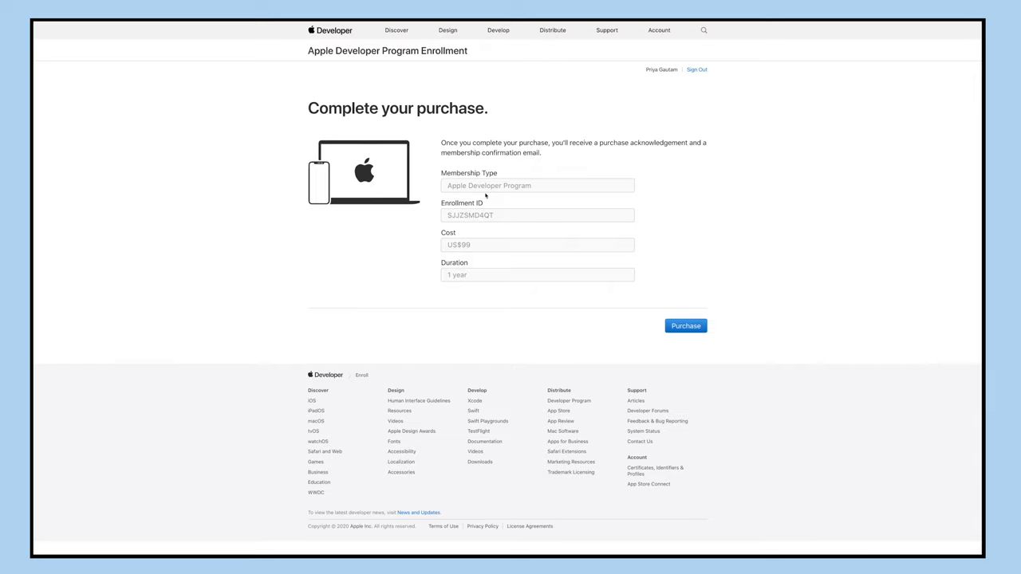
Purchase the one-year membership to reach the Complete Your Order payment form.
click(686, 325)
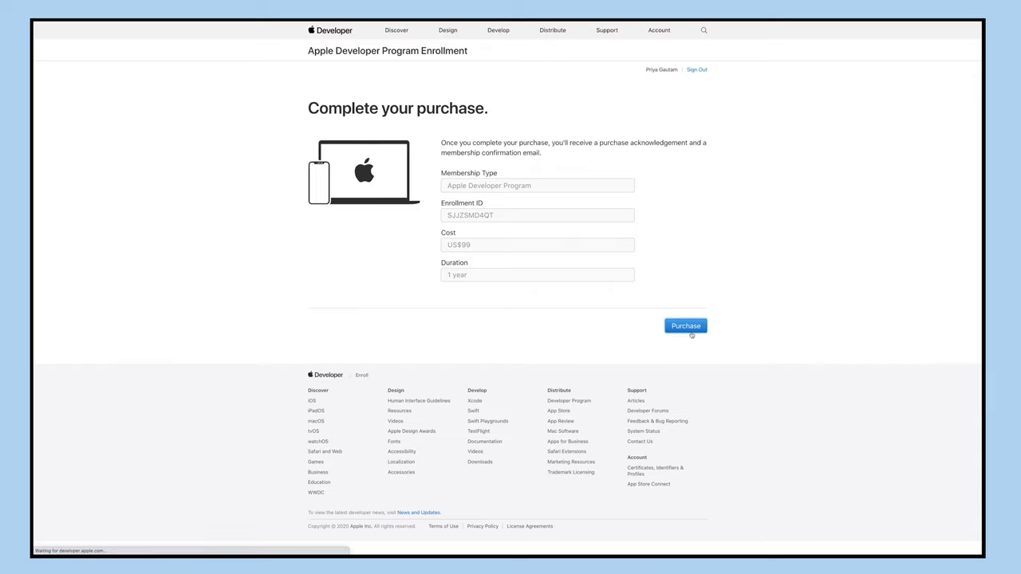
click(686, 326)
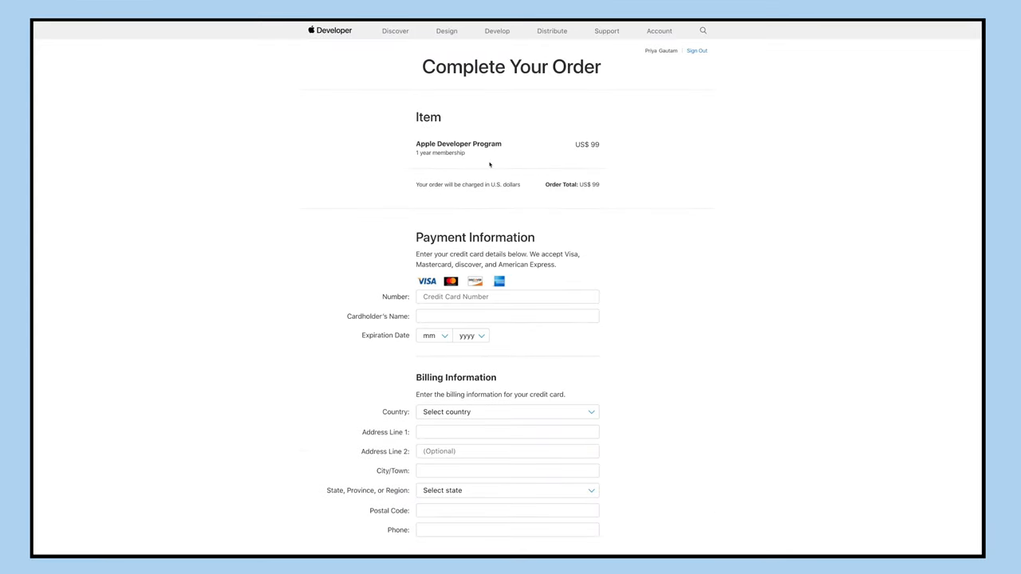
mouse_move(542, 207)
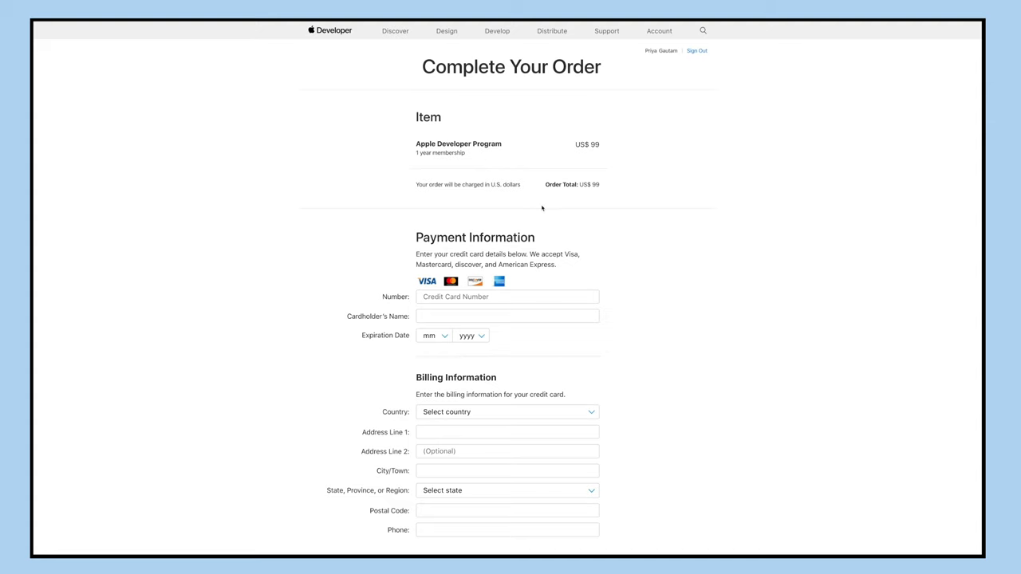
scroll(down, 3)
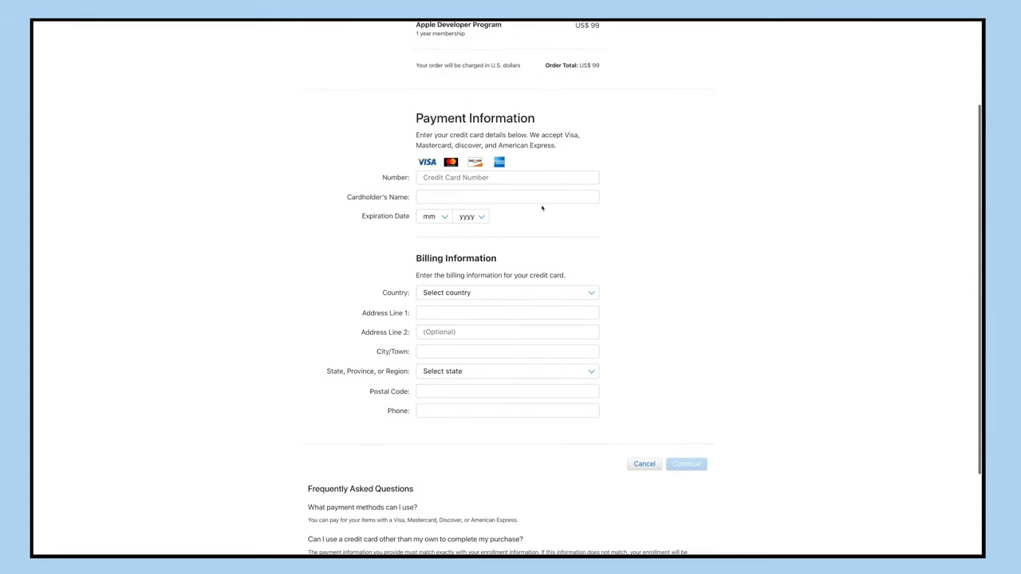
click(507, 410)
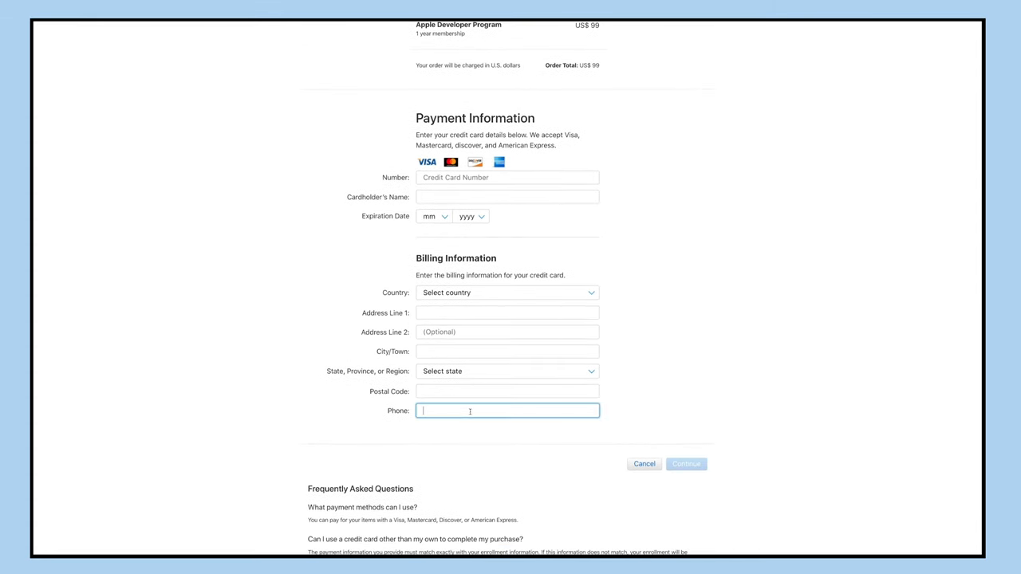